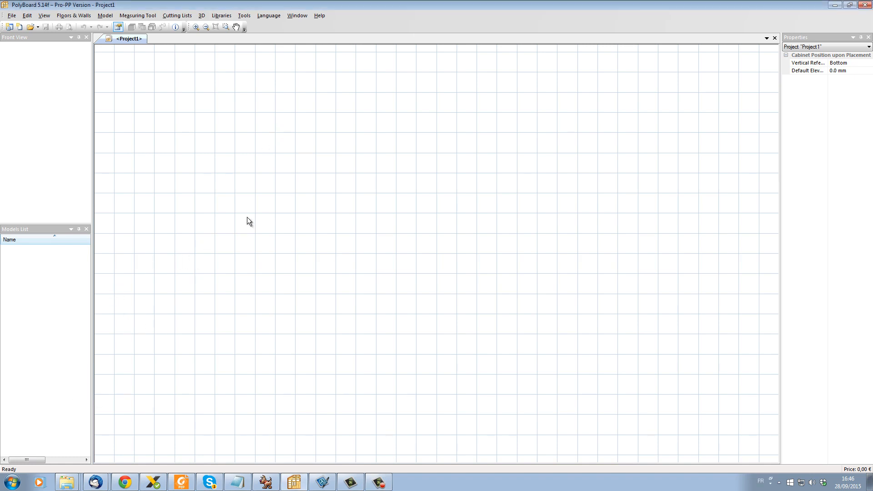
Create a new default Box Cabinet model (930 × 1700 × 900 mm) from the Models List
right_click(44, 262)
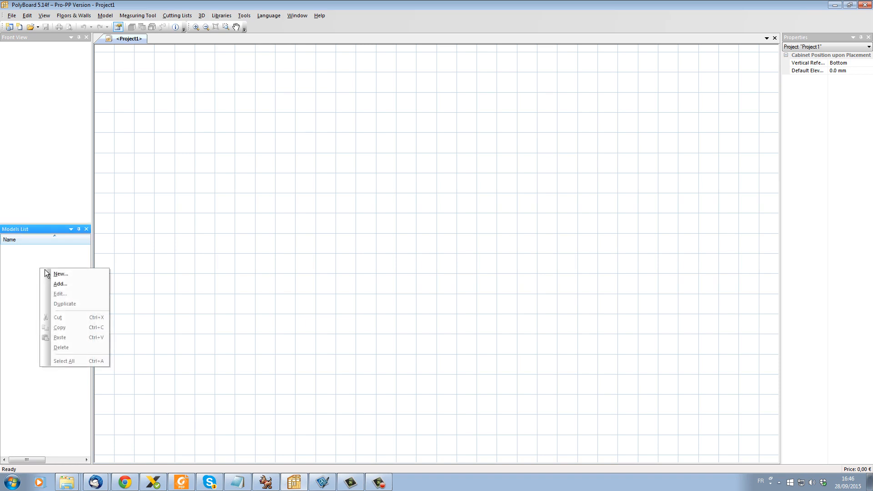
click(60, 274)
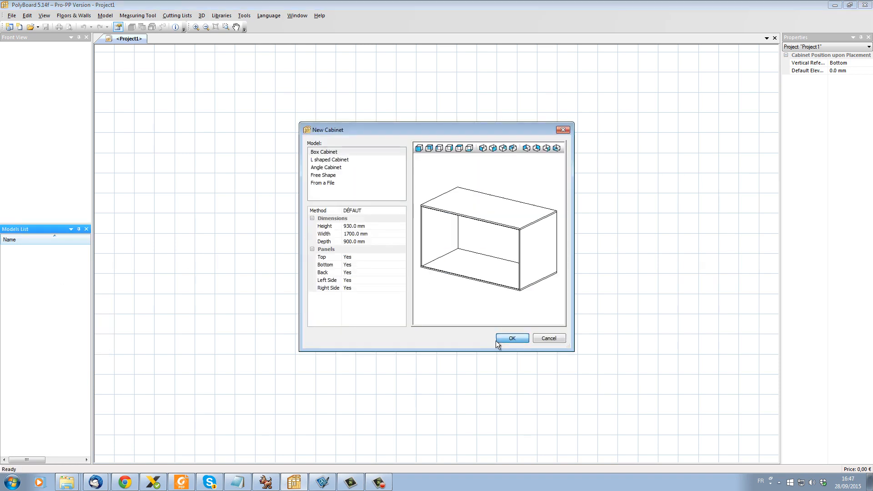
click(511, 338)
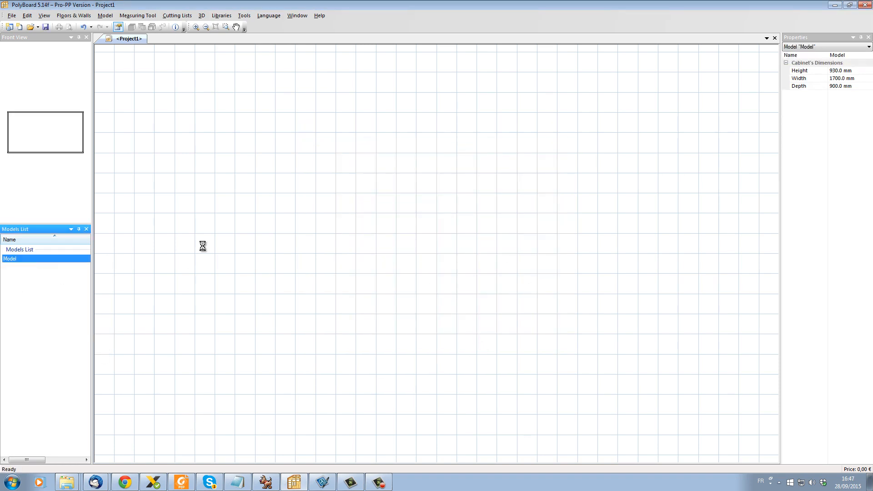
Open the new box cabinet model in its own editor window
double_click(9, 258)
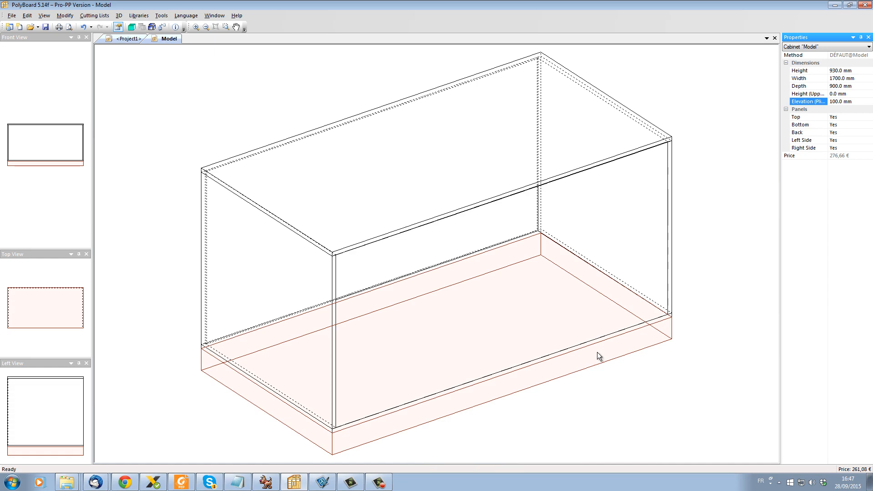
mouse_move(661, 332)
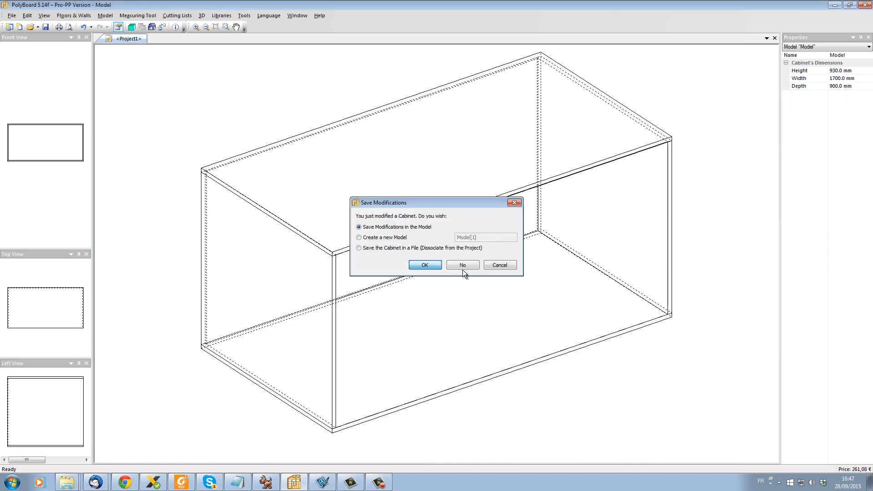
Close the cabinet editor without saving modifications
click(424, 265)
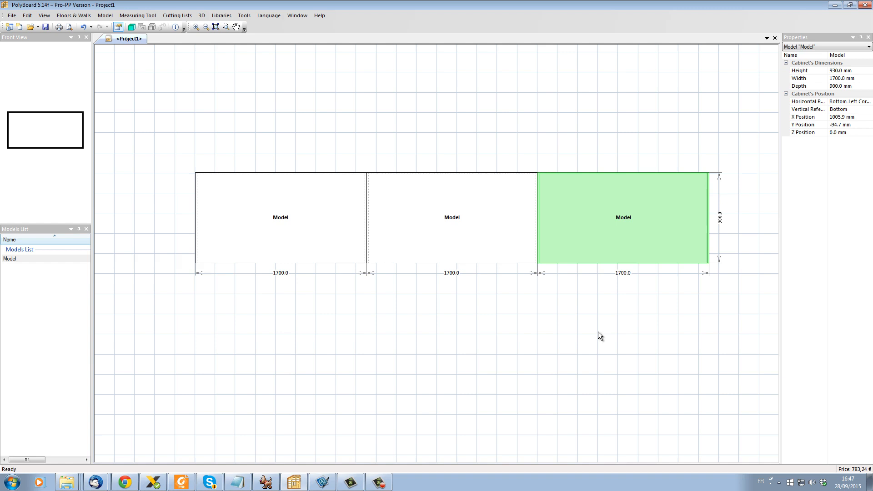
mouse_move(862, 82)
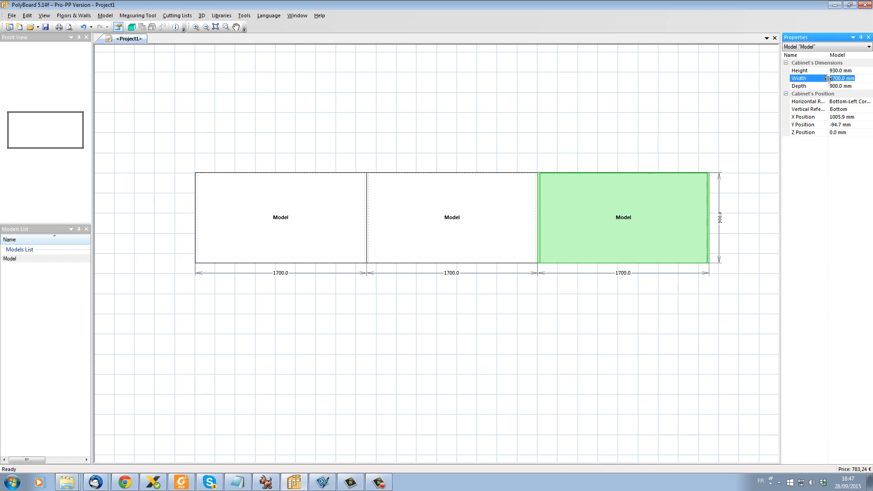
Change the cabinet width to 1000 mm and save it to the model
text(4000)
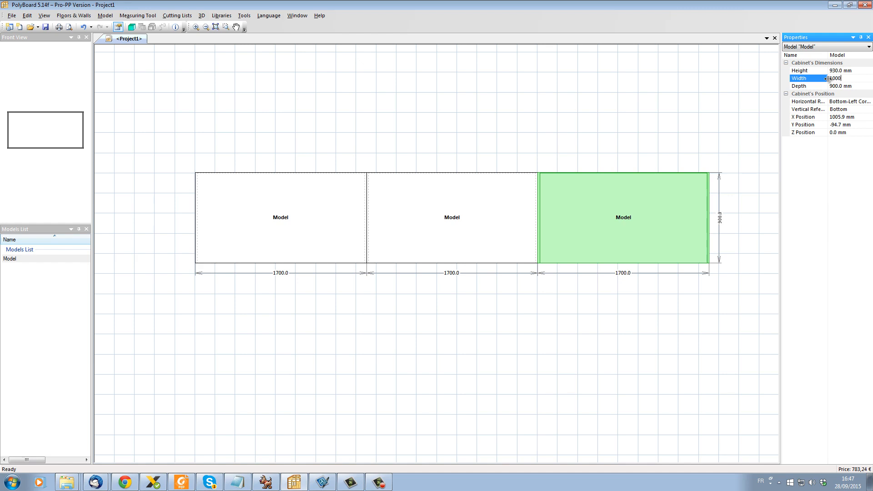
key(Return)
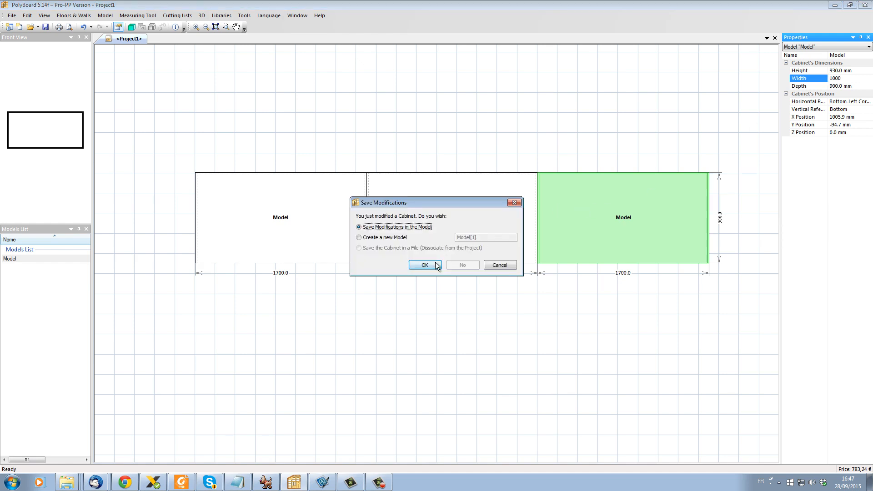
click(424, 265)
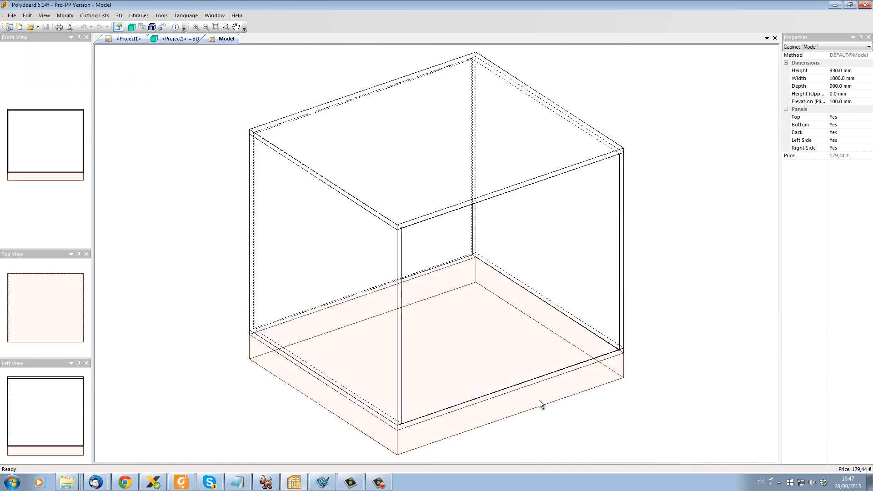
Add a front plinth board, recessed 50 mm, to the cabinet's plinth zone
right_click(541, 404)
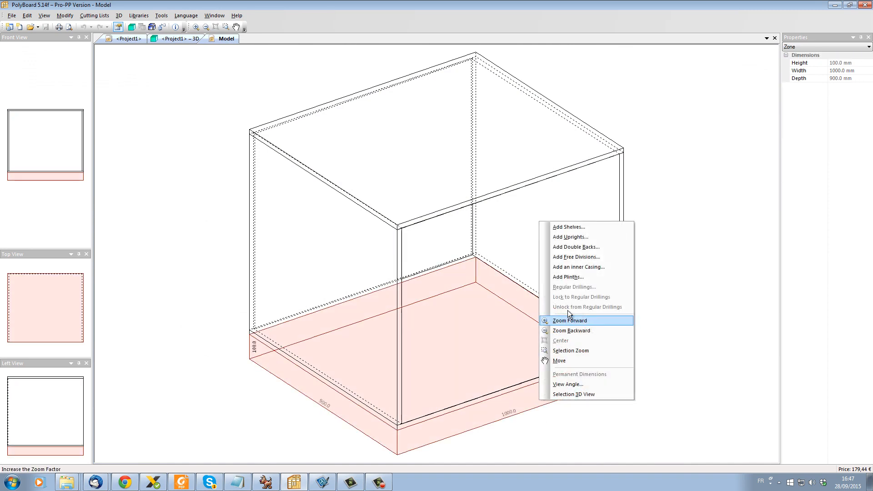
click(568, 277)
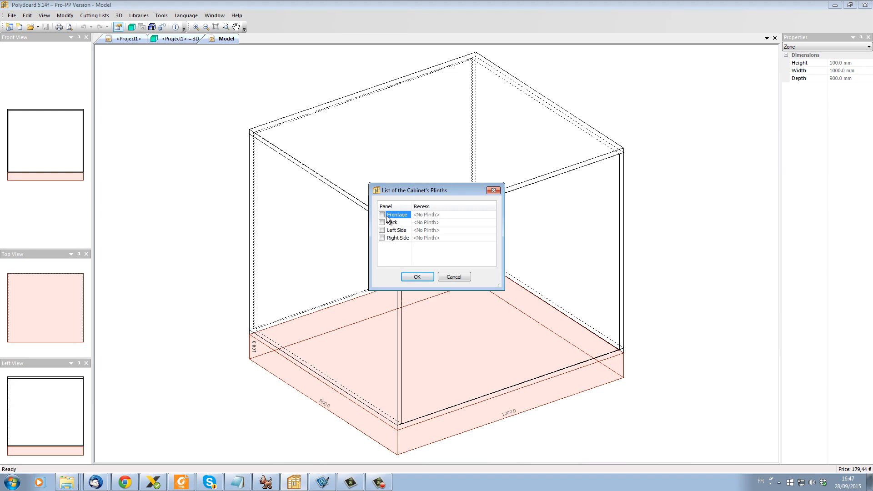
click(383, 215)
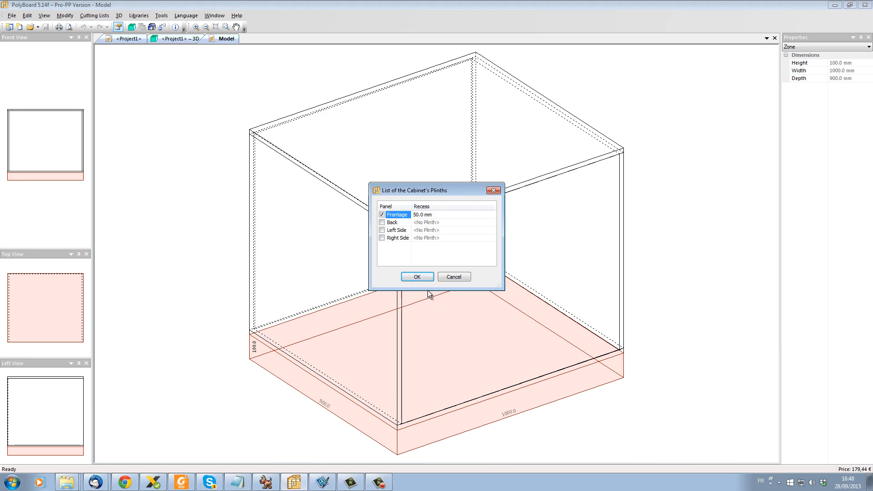
click(417, 277)
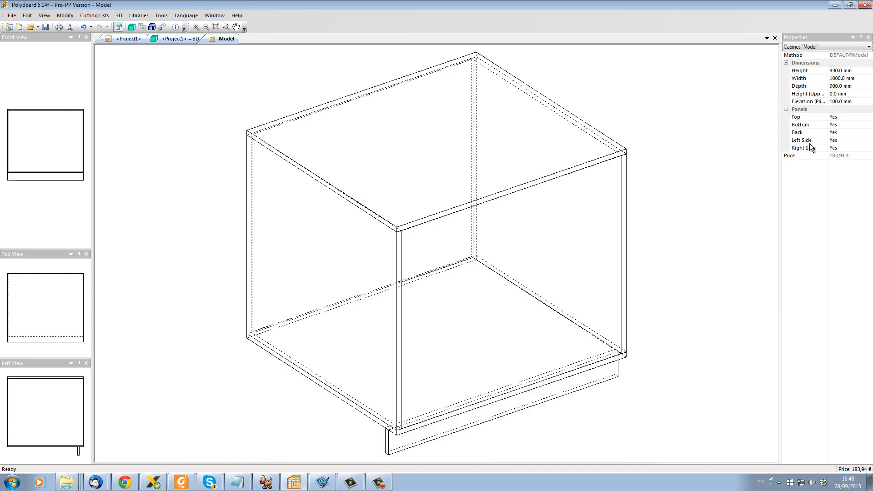
Strip all cabinet panels, keeping the front plinth, and save as new model 'plinth'
click(834, 117)
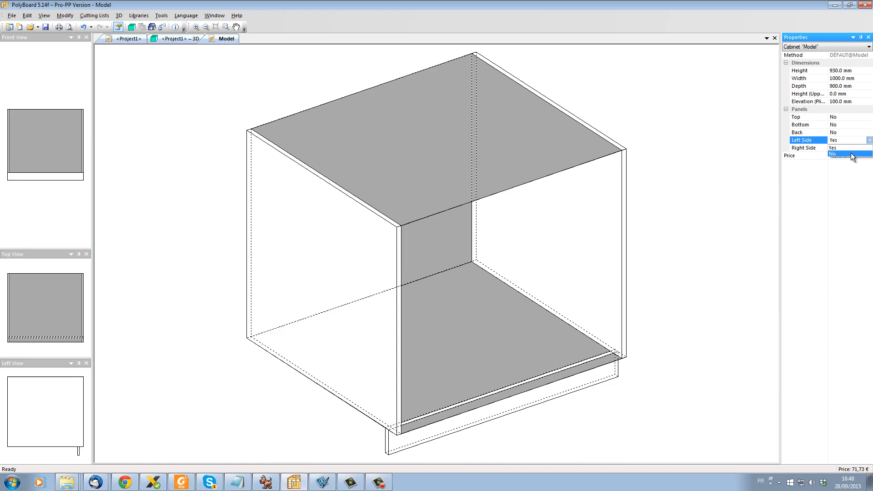
click(849, 147)
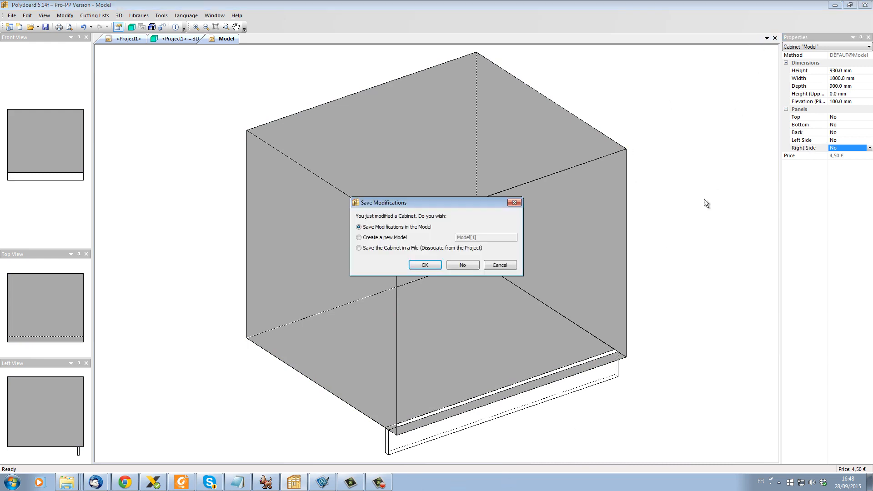
click(359, 237)
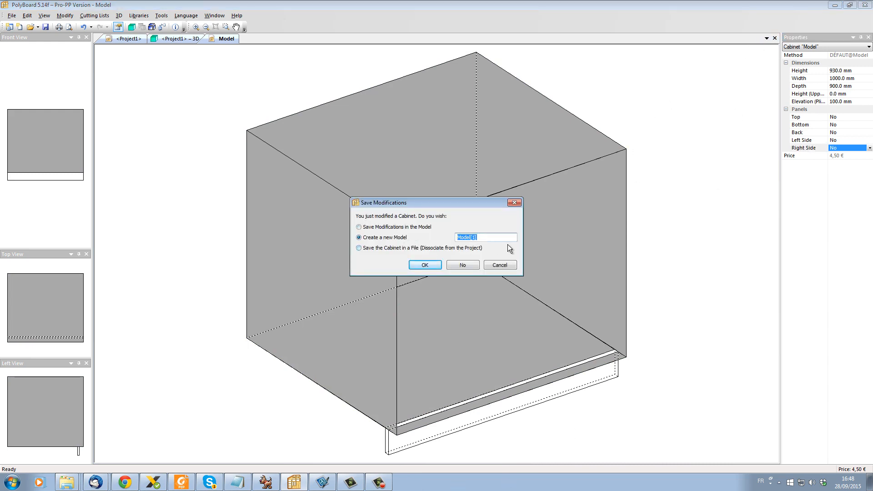
text(plin)
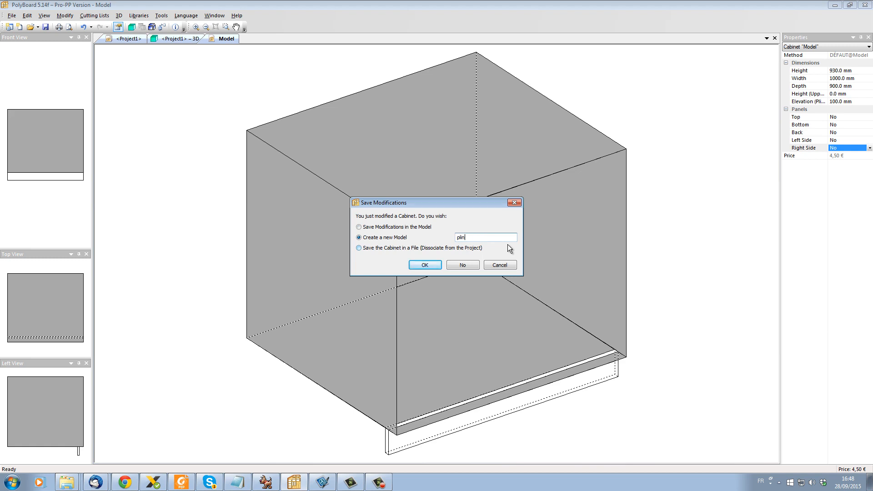
click(425, 265)
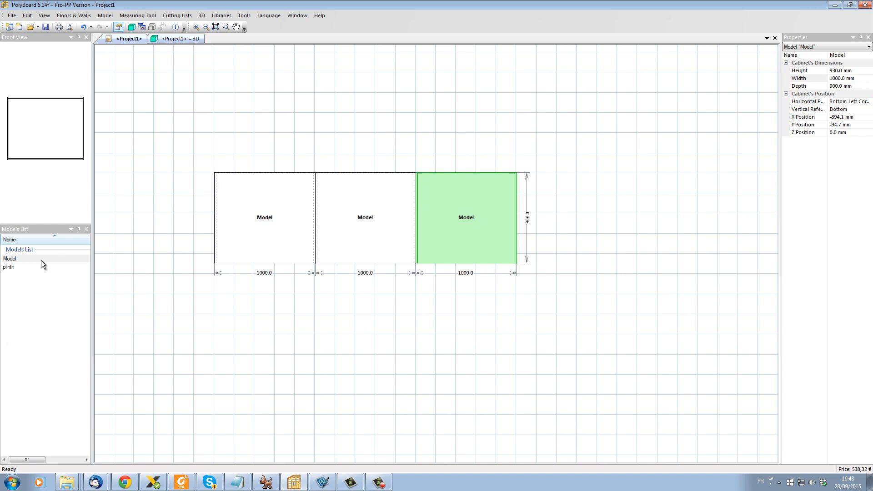
mouse_move(440, 382)
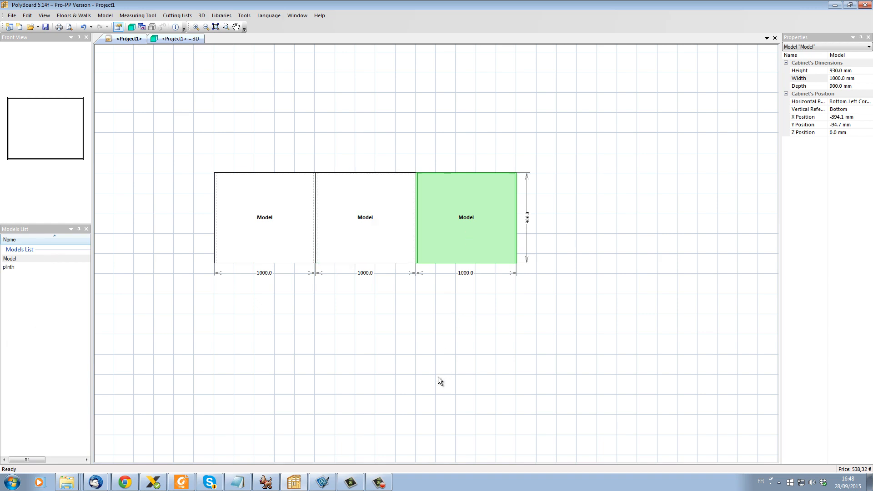
mouse_move(49, 340)
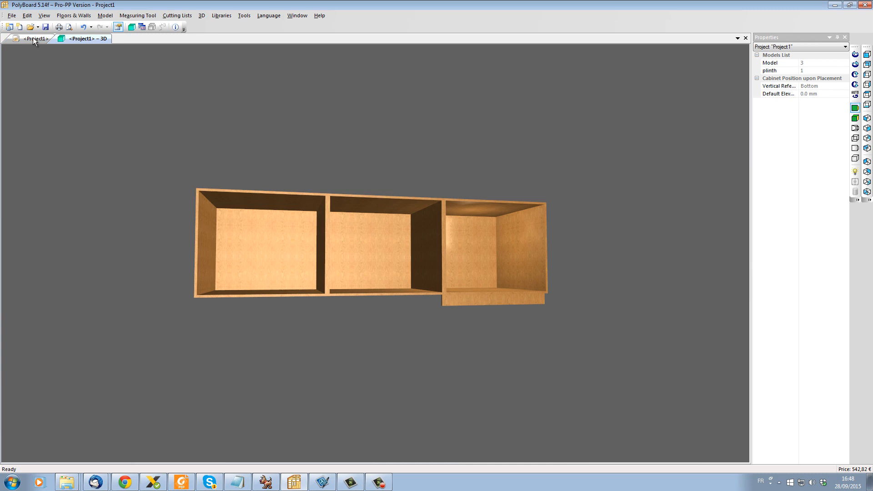
Switch back to the Project1 floor plan
click(34, 38)
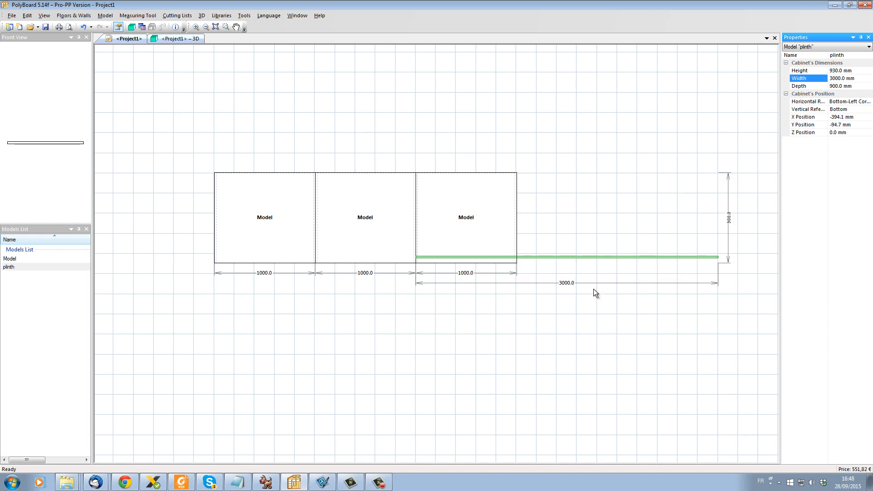
Select the plinth in the project layout to edit its width
click(585, 258)
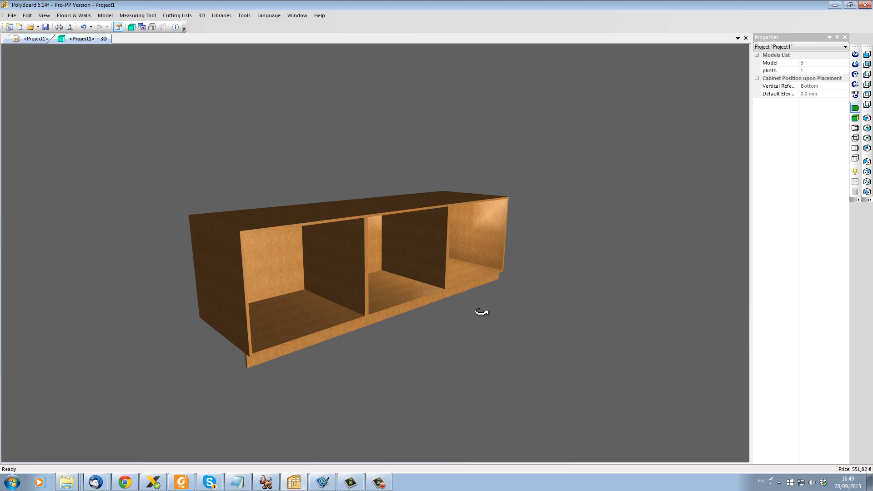
mouse_move(506, 288)
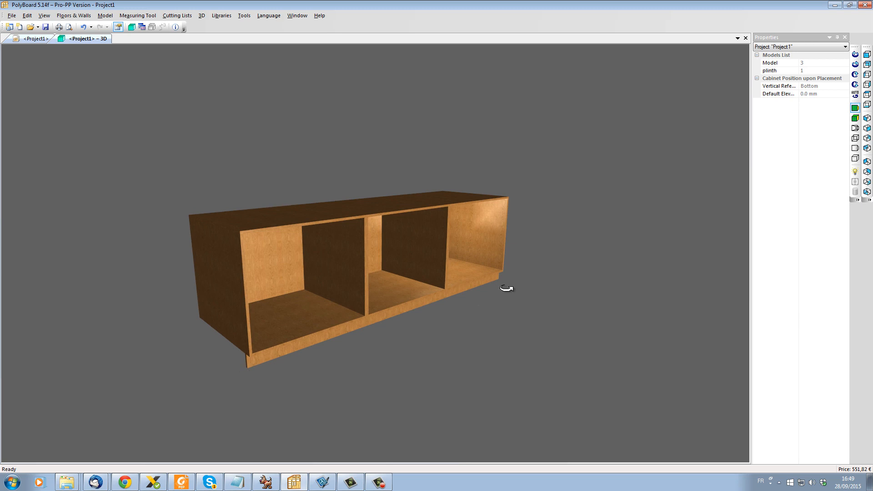
mouse_move(499, 285)
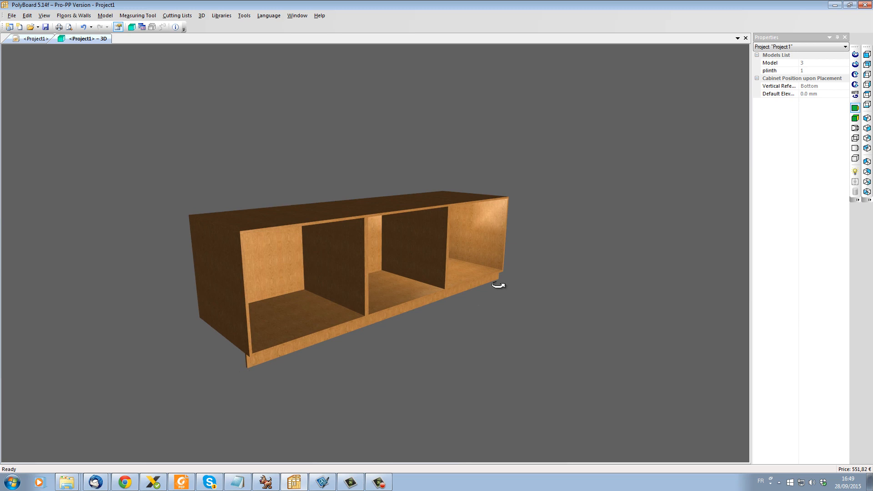